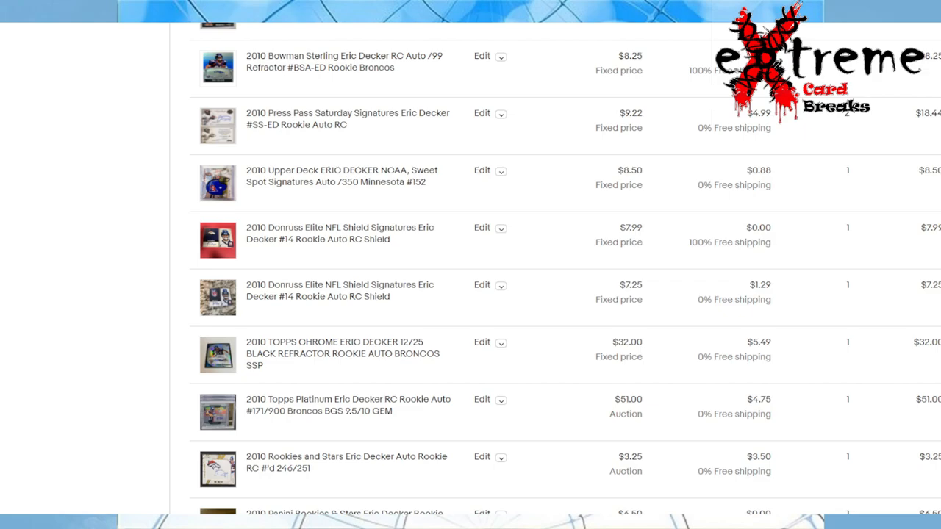
pyautogui.moveTo(709, 144)
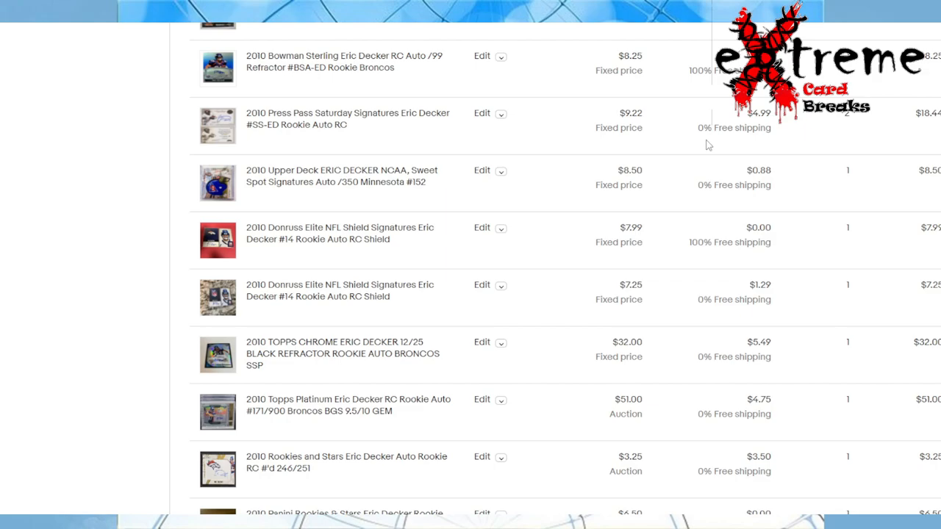
pyautogui.moveTo(223, 132)
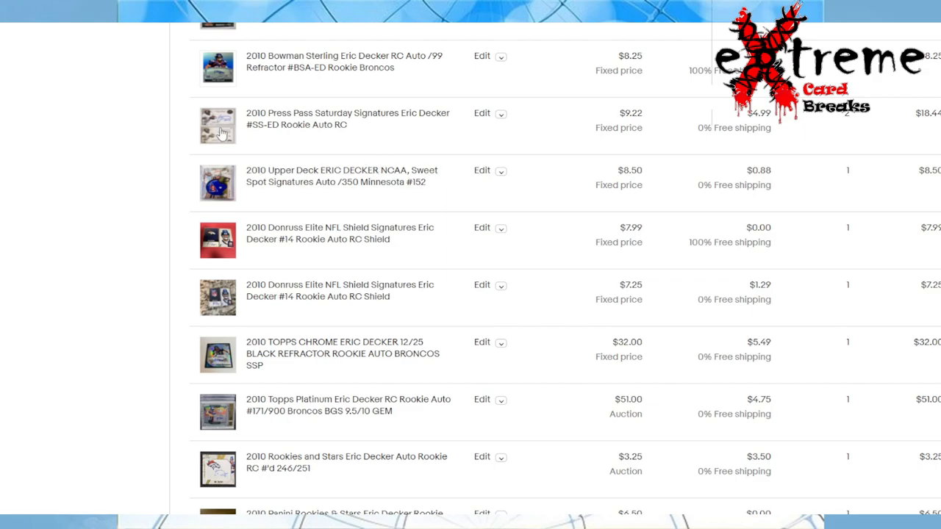
pyautogui.click(218, 125)
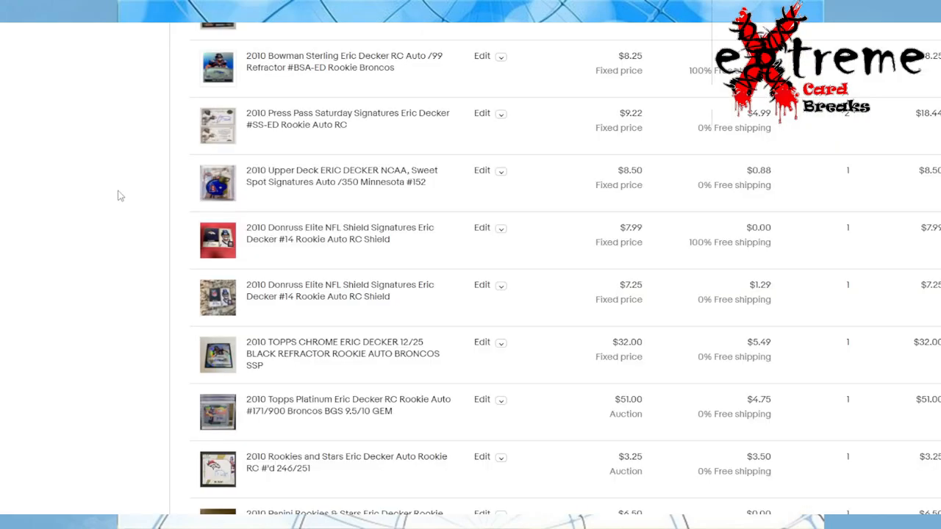
pyautogui.moveTo(124, 212)
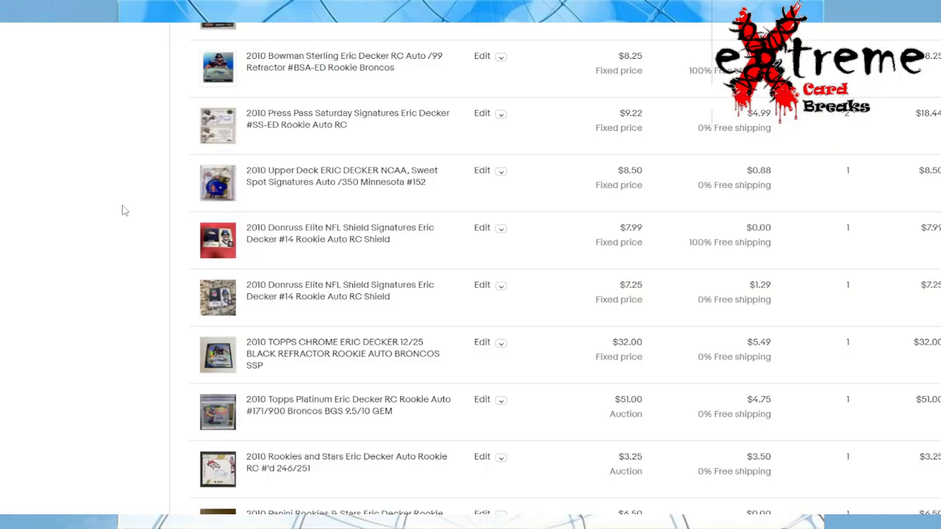
pyautogui.moveTo(213, 241)
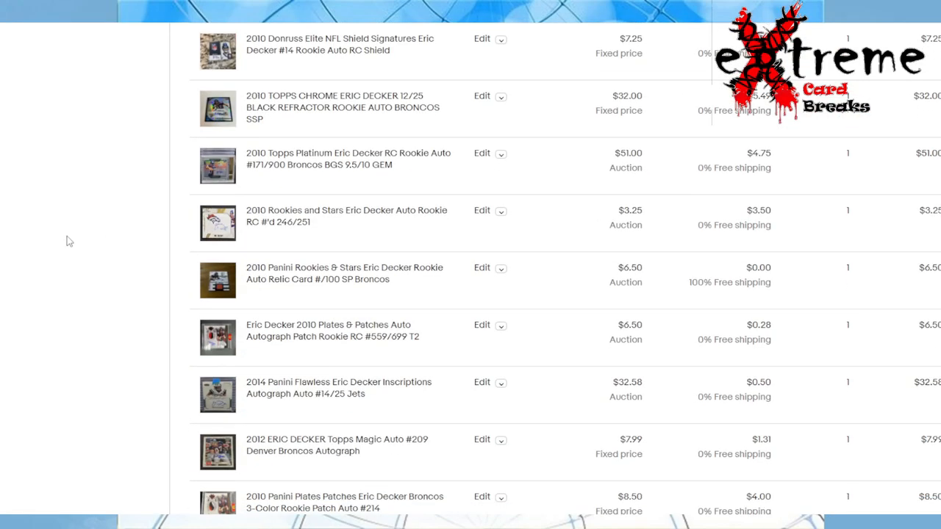
pyautogui.scroll(-3)
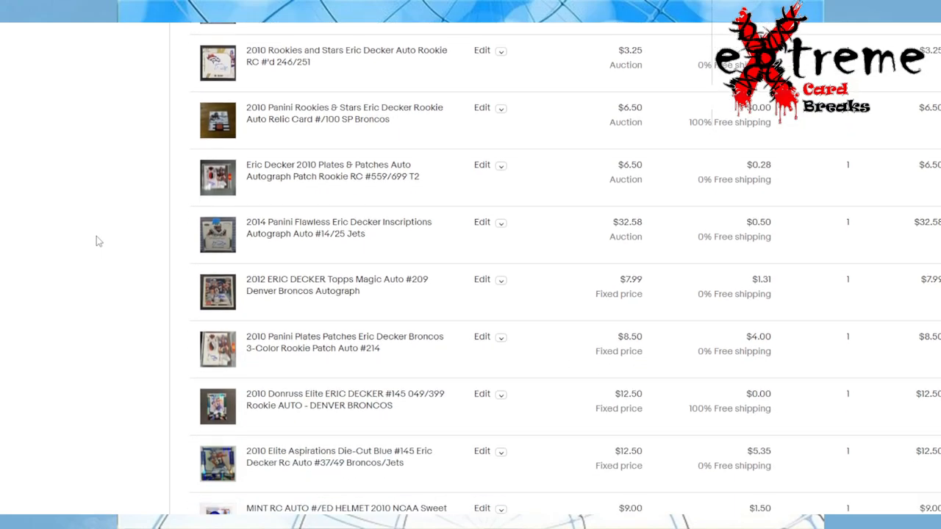
pyautogui.scroll(-3)
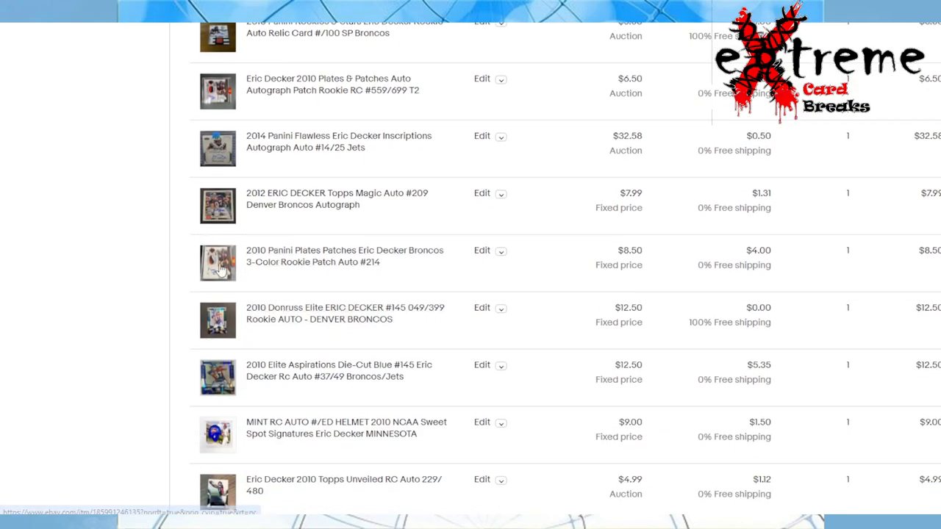
pyautogui.click(217, 262)
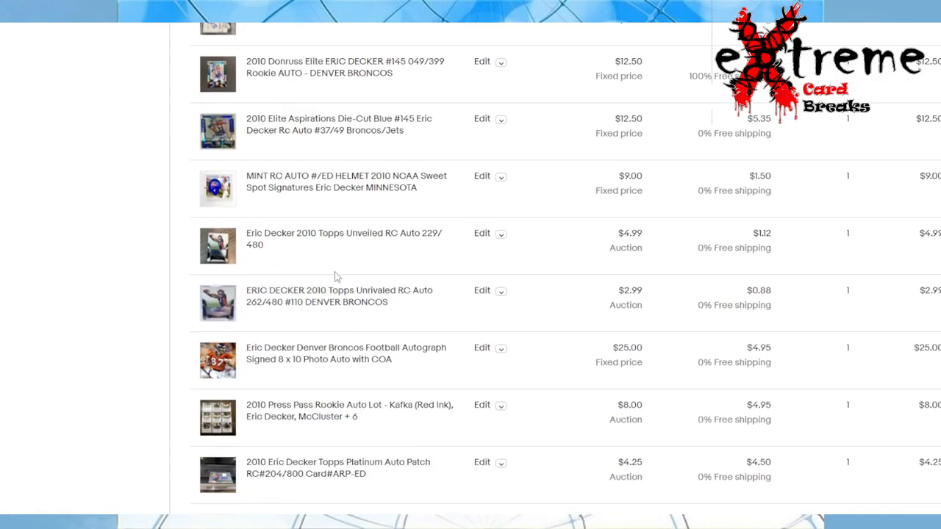
pyautogui.scroll(-3)
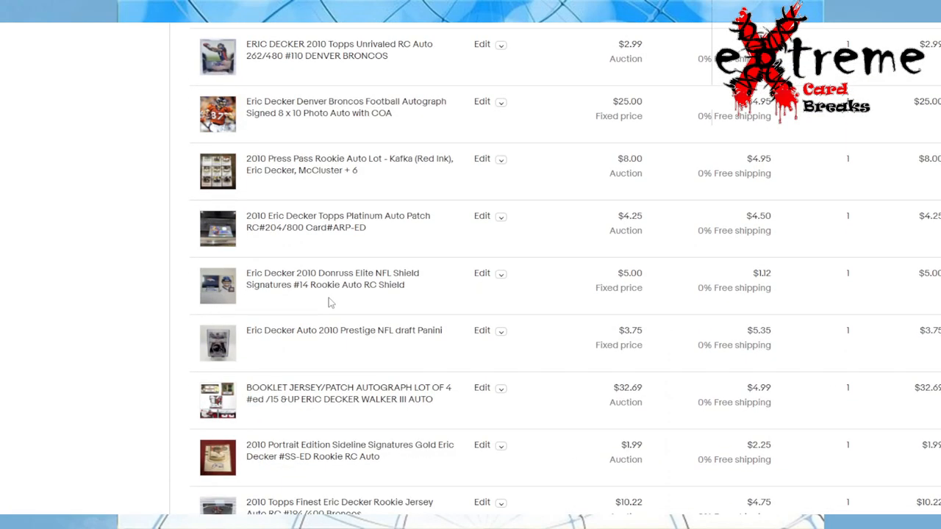
pyautogui.scroll(-3)
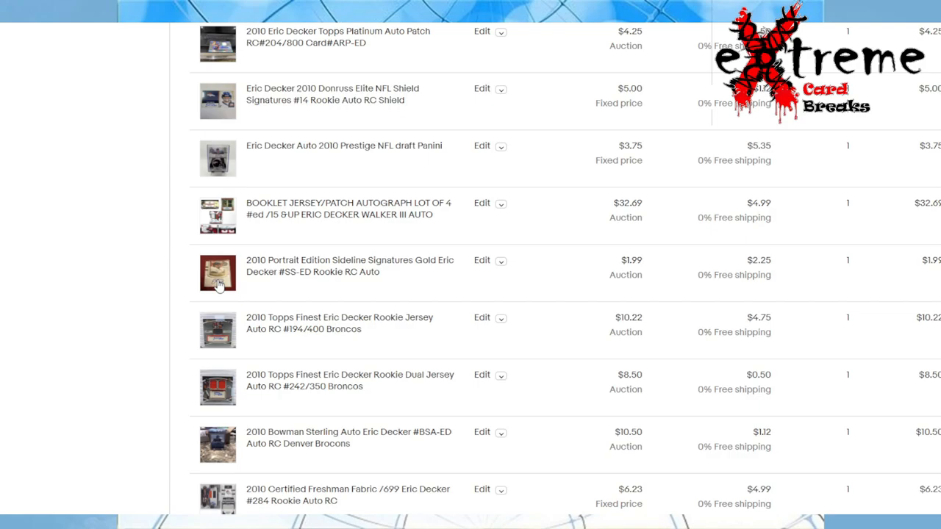
pyautogui.click(217, 272)
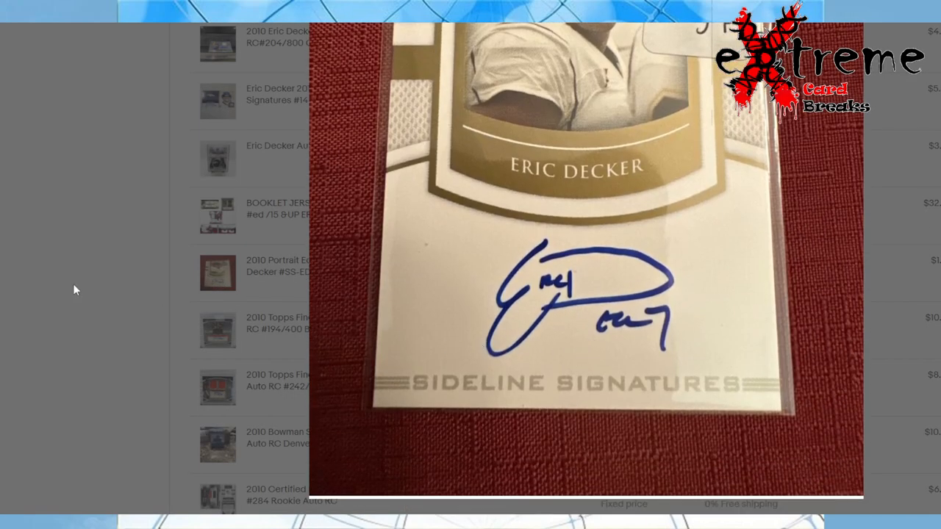
pyautogui.moveTo(478, 307)
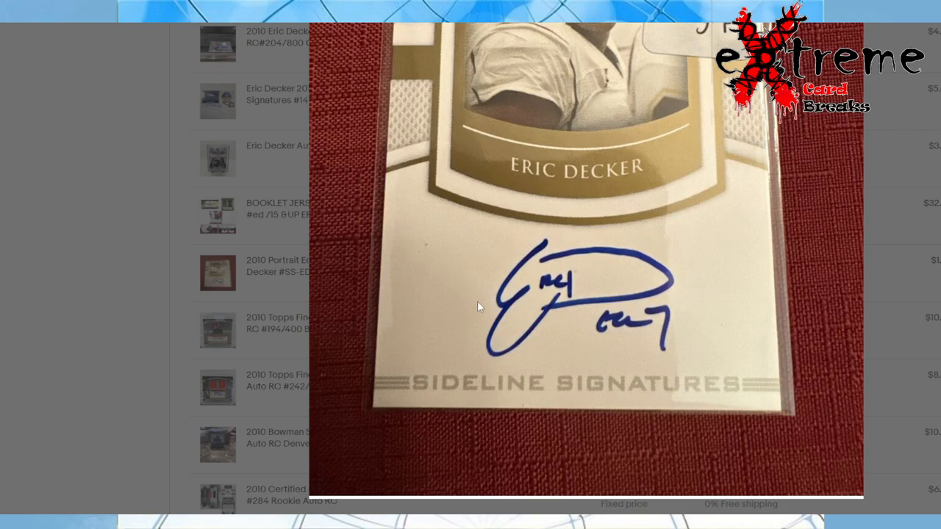
pyautogui.moveTo(594, 291)
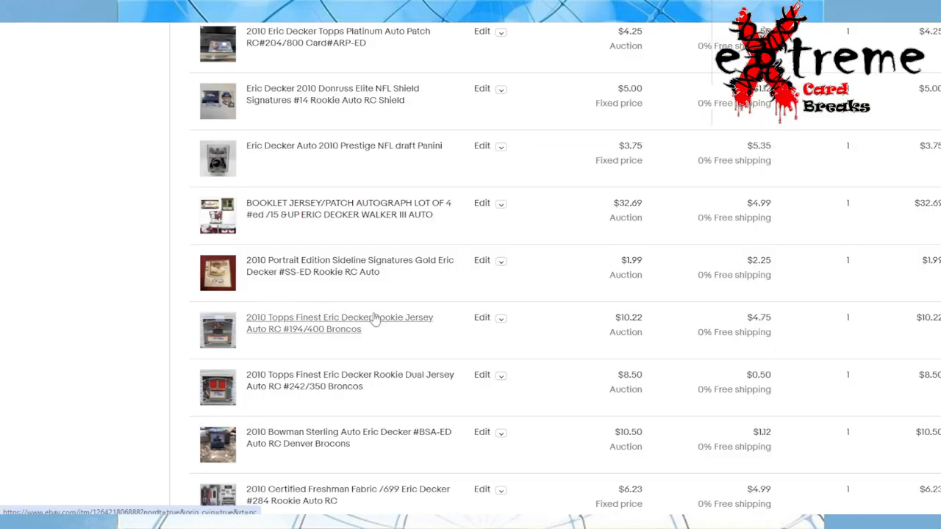
pyautogui.scroll(-3)
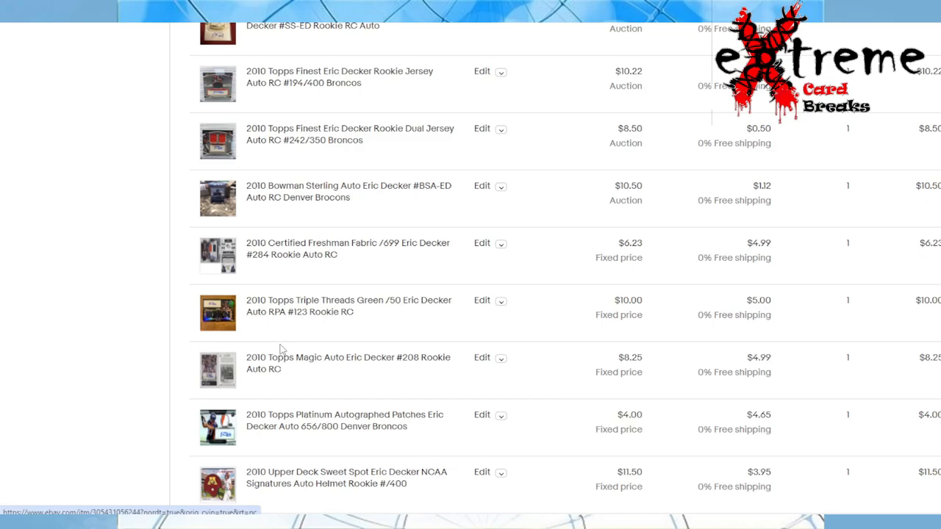
pyautogui.click(217, 312)
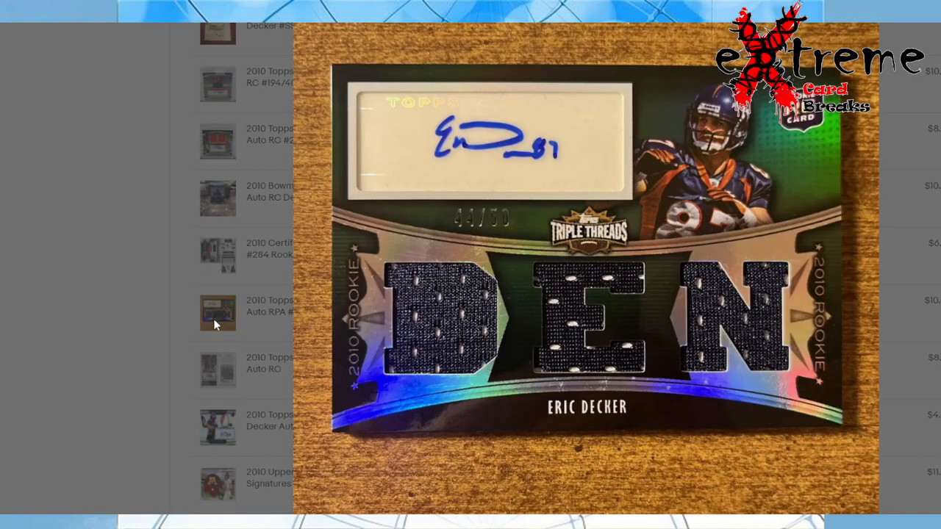
pyautogui.moveTo(368, 346)
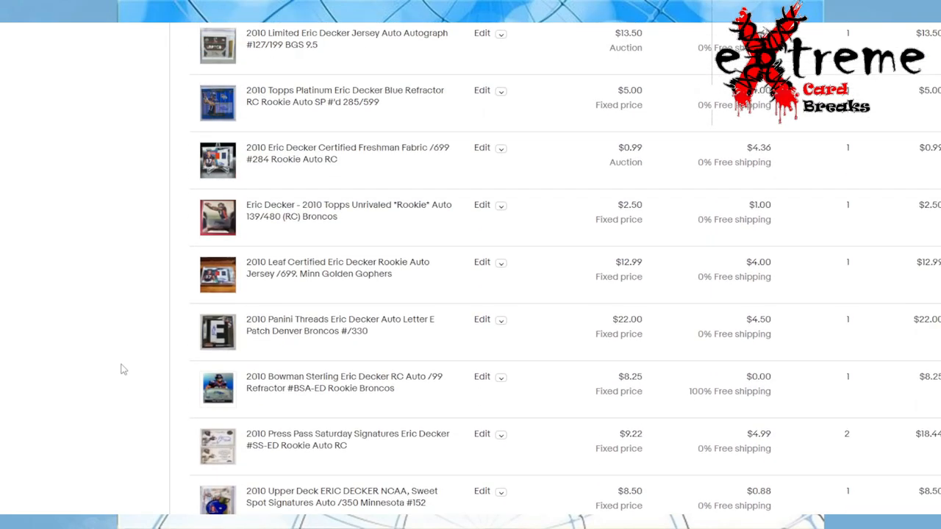
pyautogui.scroll(3)
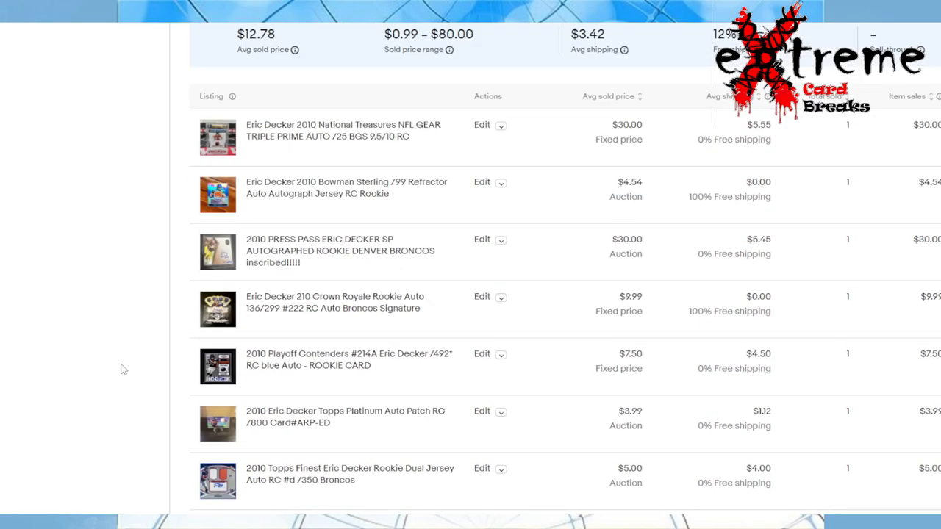
pyautogui.moveTo(165, 375)
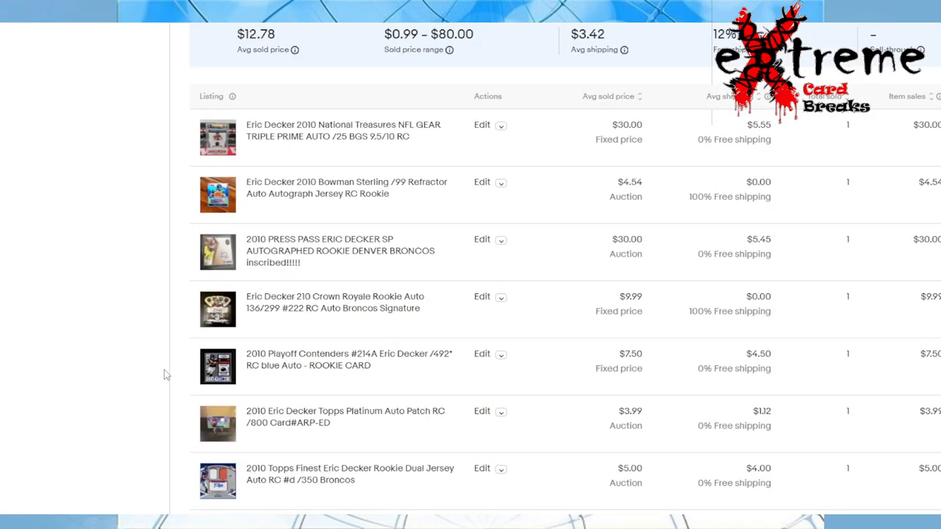
pyautogui.click(218, 252)
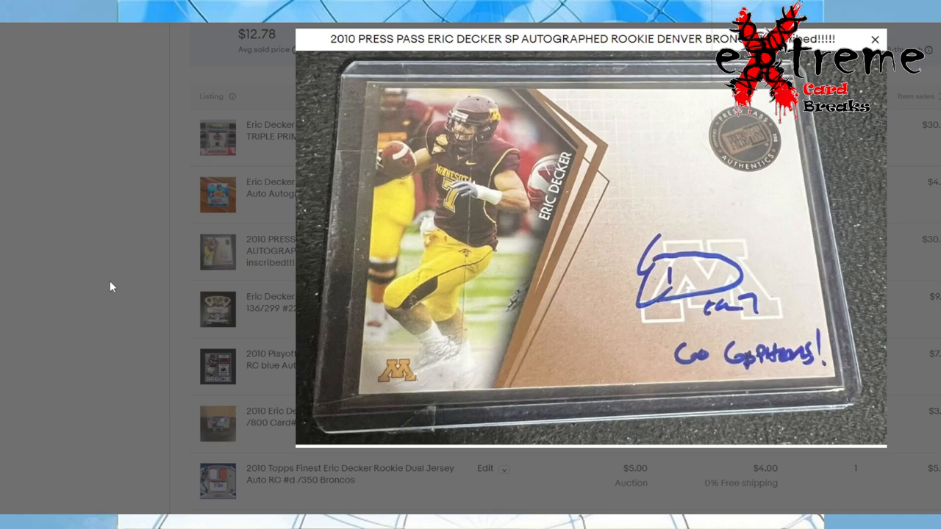
pyautogui.click(874, 38)
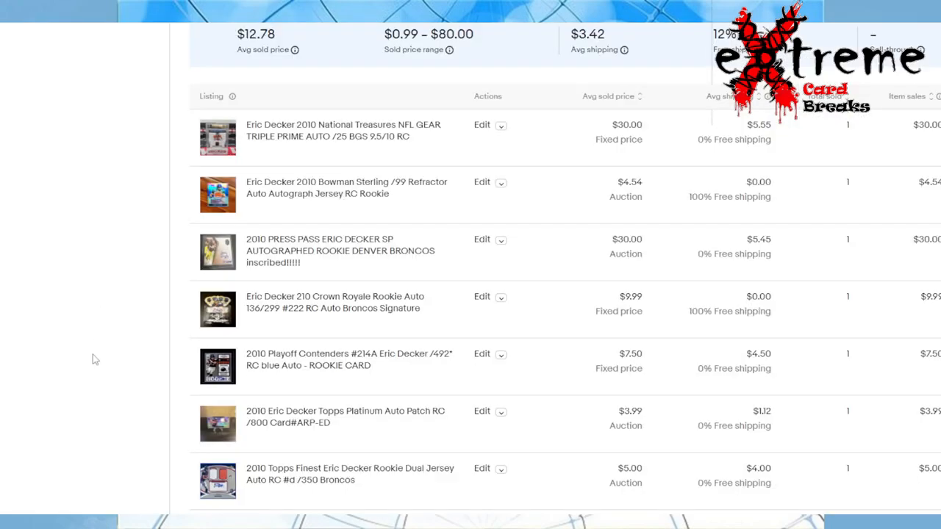
pyautogui.moveTo(153, 346)
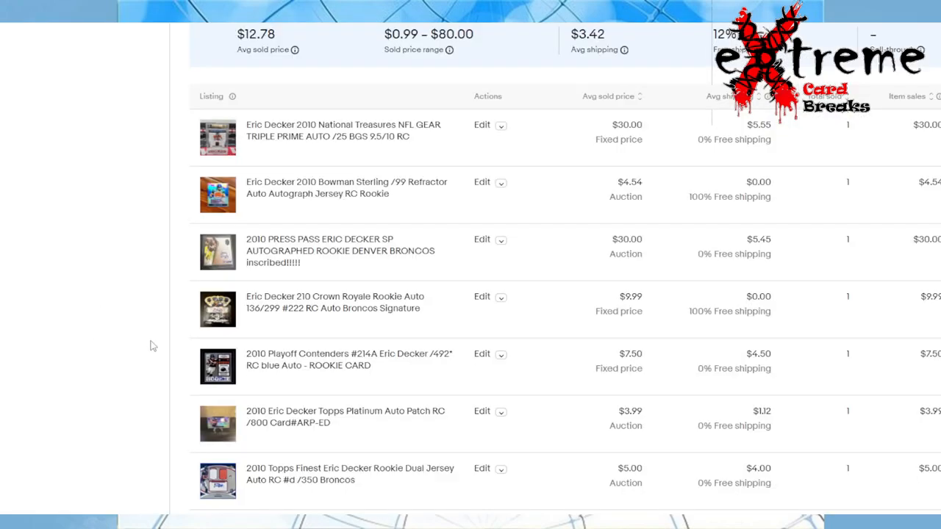
pyautogui.moveTo(175, 320)
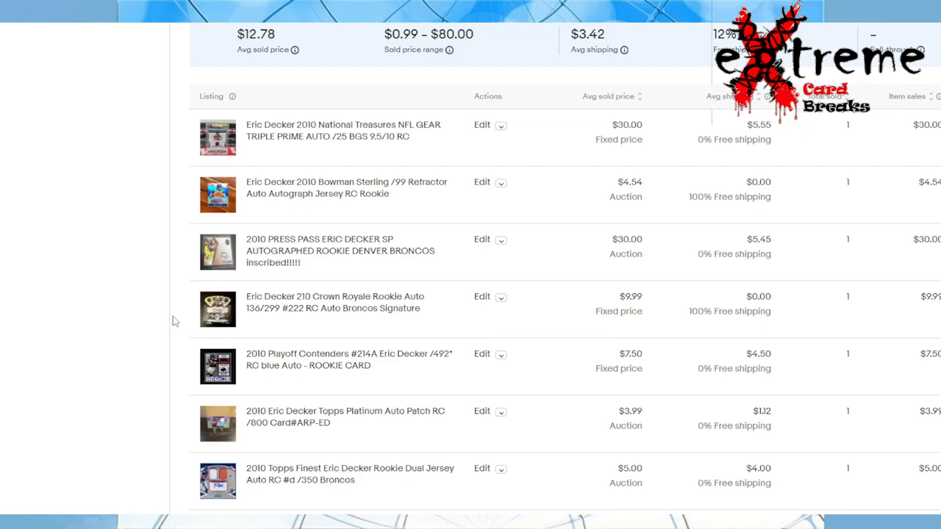
pyautogui.moveTo(186, 321)
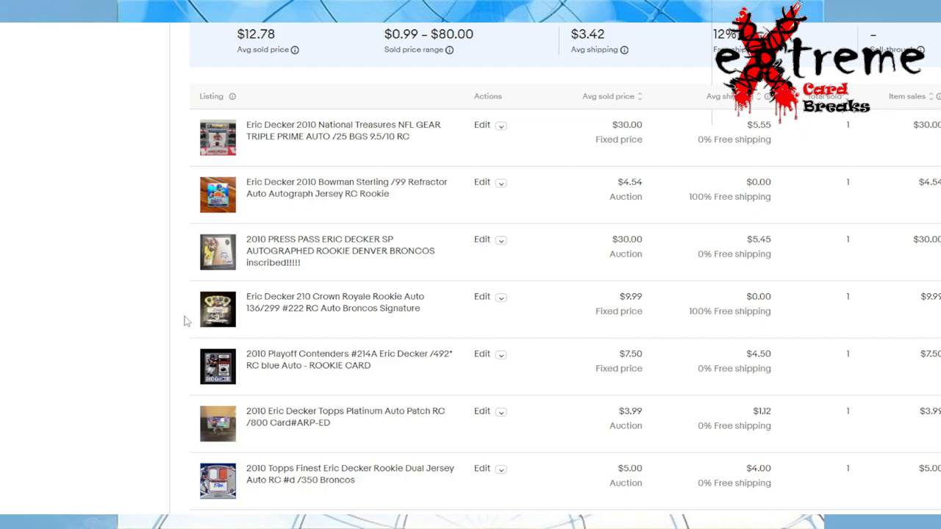
pyautogui.moveTo(209, 358)
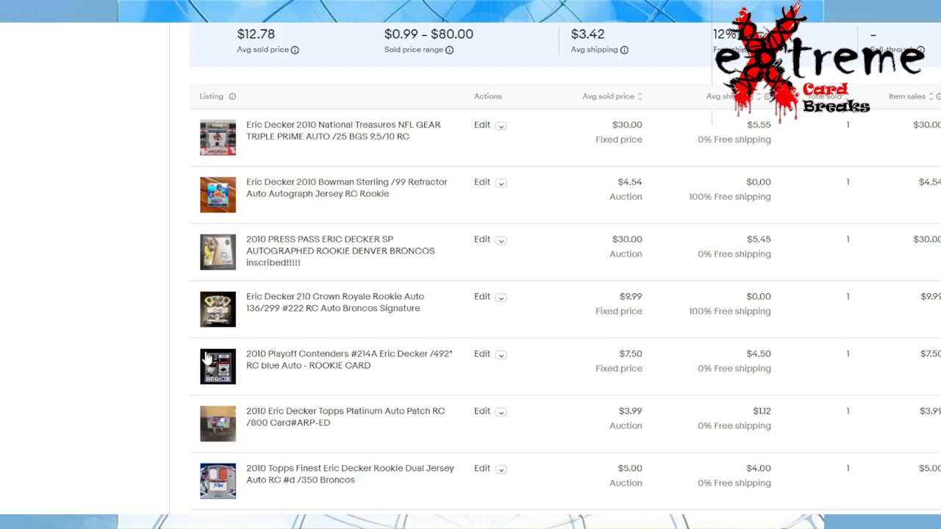
pyautogui.moveTo(341, 394)
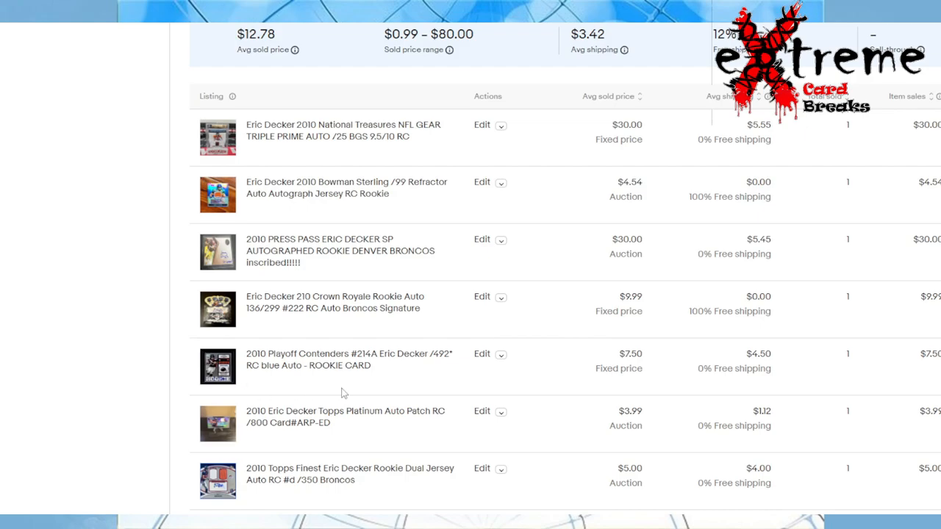
pyautogui.scroll(-3)
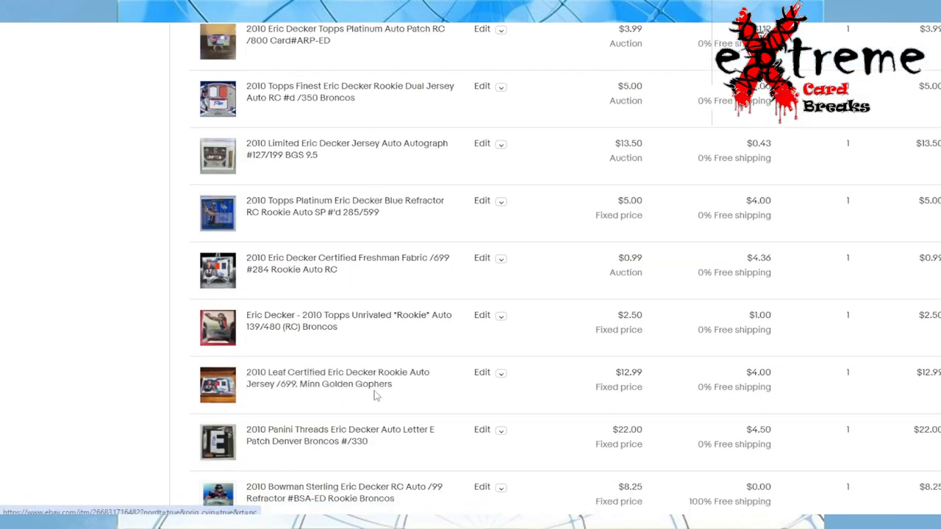
pyautogui.scroll(-3)
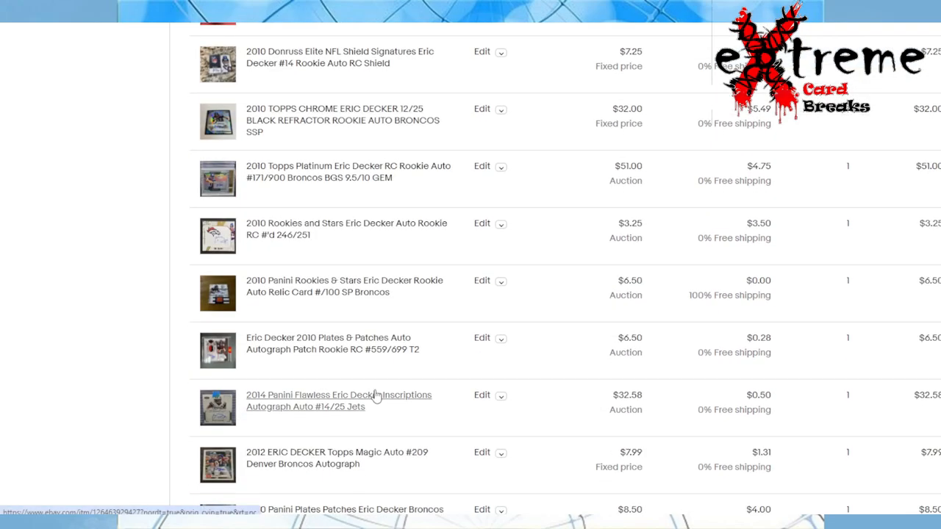
pyautogui.scroll(-3)
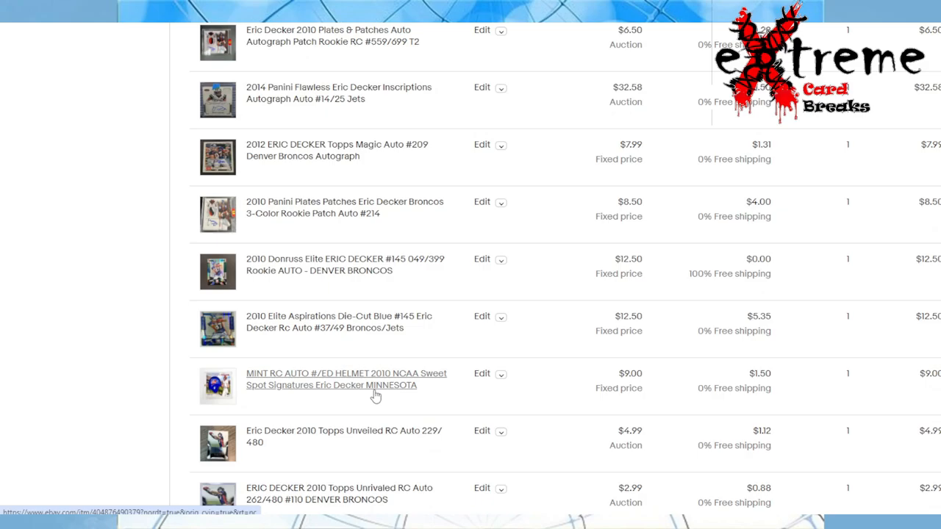
pyautogui.scroll(-3)
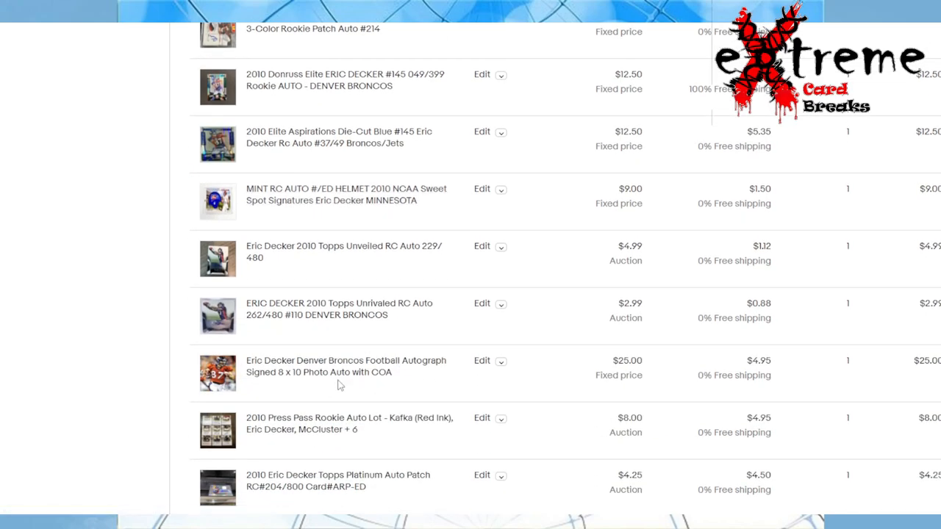
pyautogui.scroll(3)
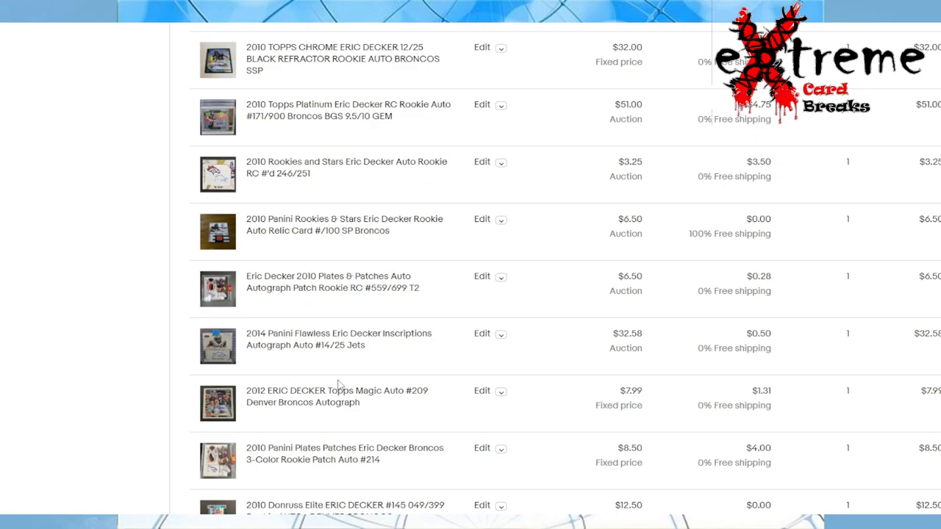